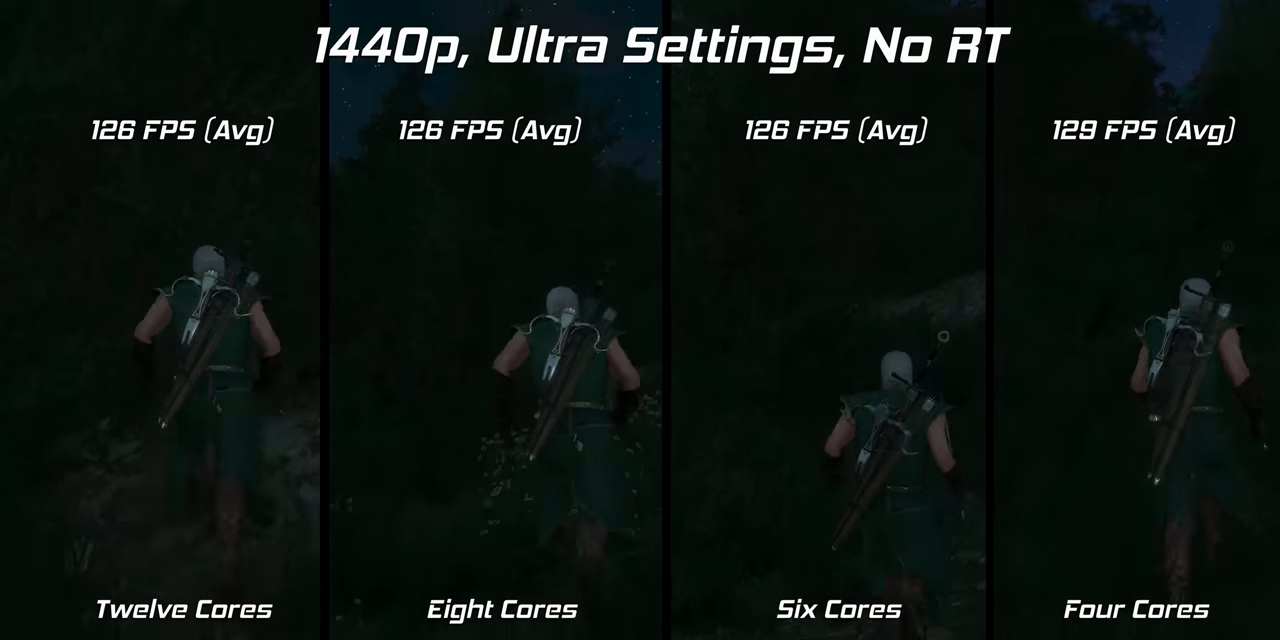
- Reveal the CPU Core Ratio choices: Auto, Sync All Cores, Per Core, AI Optimized
{"action": "left_click", "coordinate": [844, 444]}
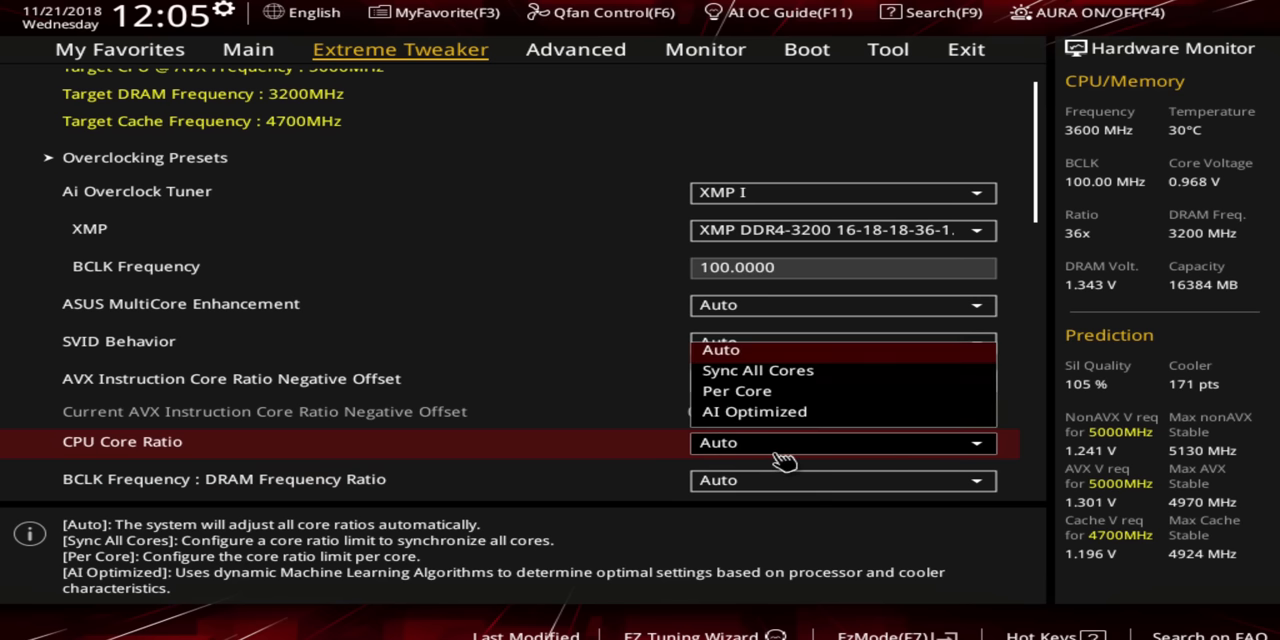
- Show the Intel CPU Specifications with 3.70 GHz base and 5.30 GHz turbo frequencies
{"action": "left_click", "coordinate": [756, 370]}
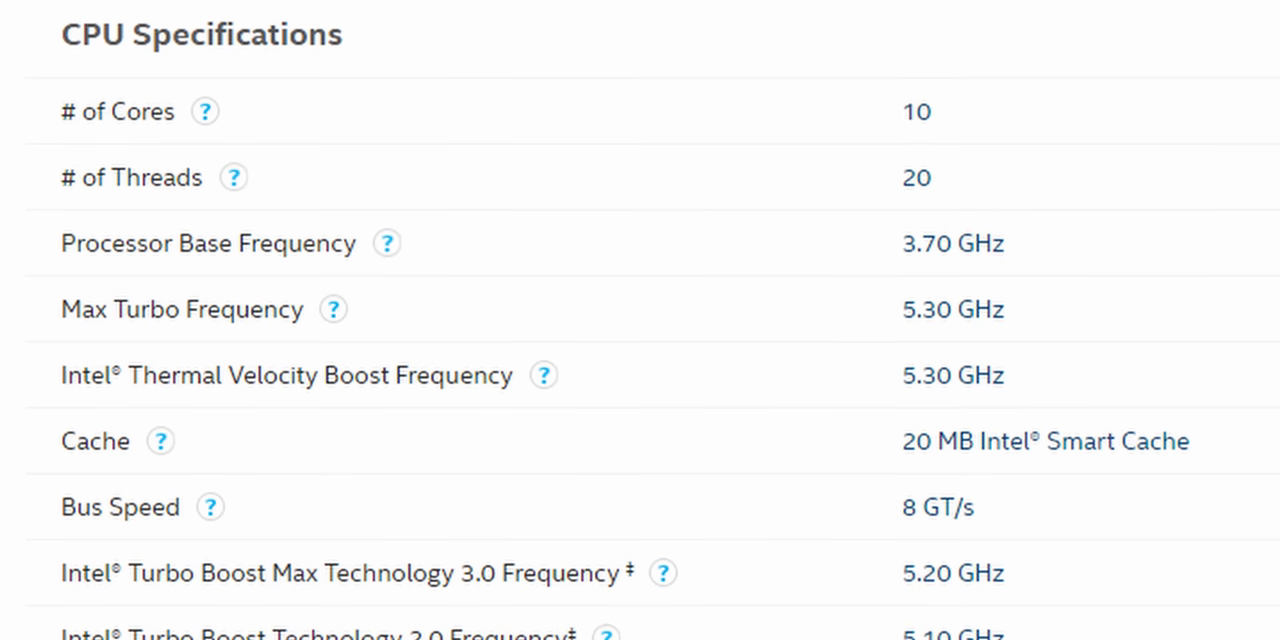
{"action": "scroll", "scroll_direction": "down", "scroll_amount": 3}
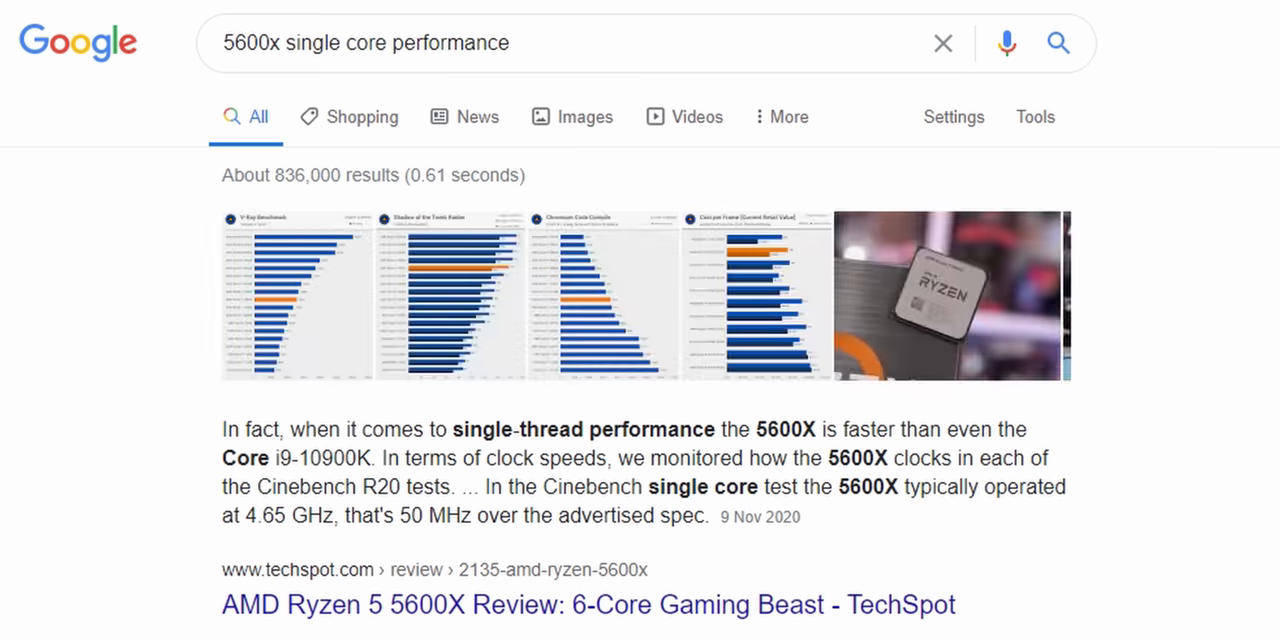
- Reach the TechSpot 5600X review passage saying it beats the Core i9-10900K single-threaded
{"action": "left_click", "coordinate": [568, 606]}
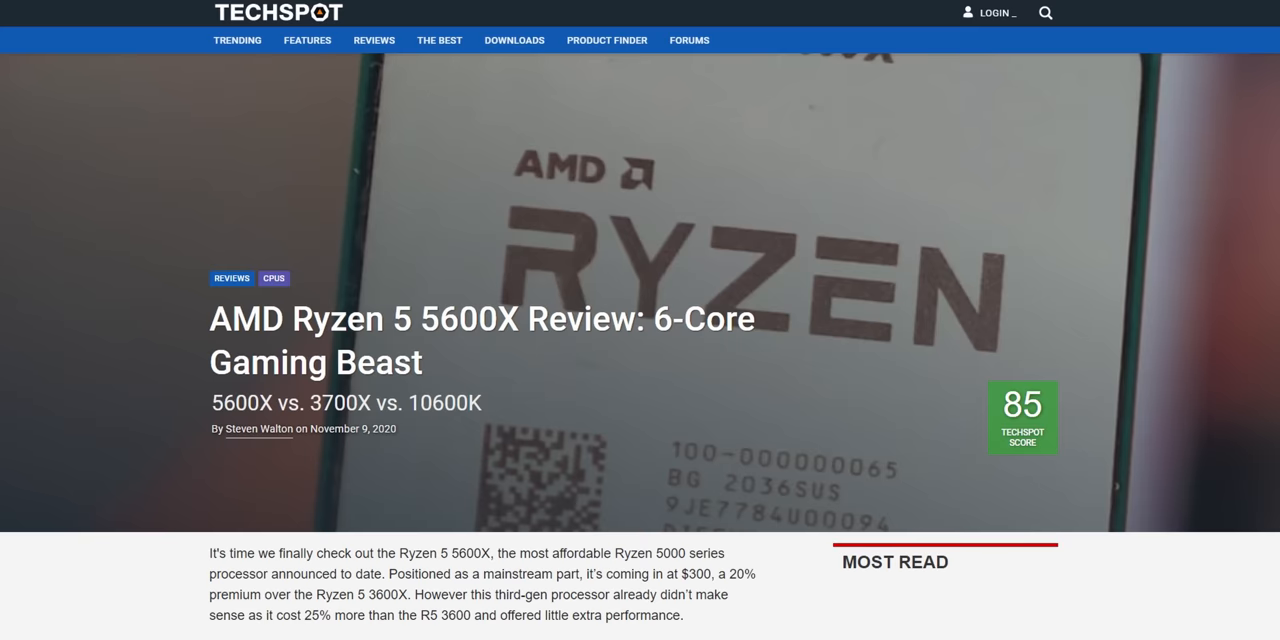
{"action": "scroll", "scroll_direction": "down", "scroll_amount": 3}
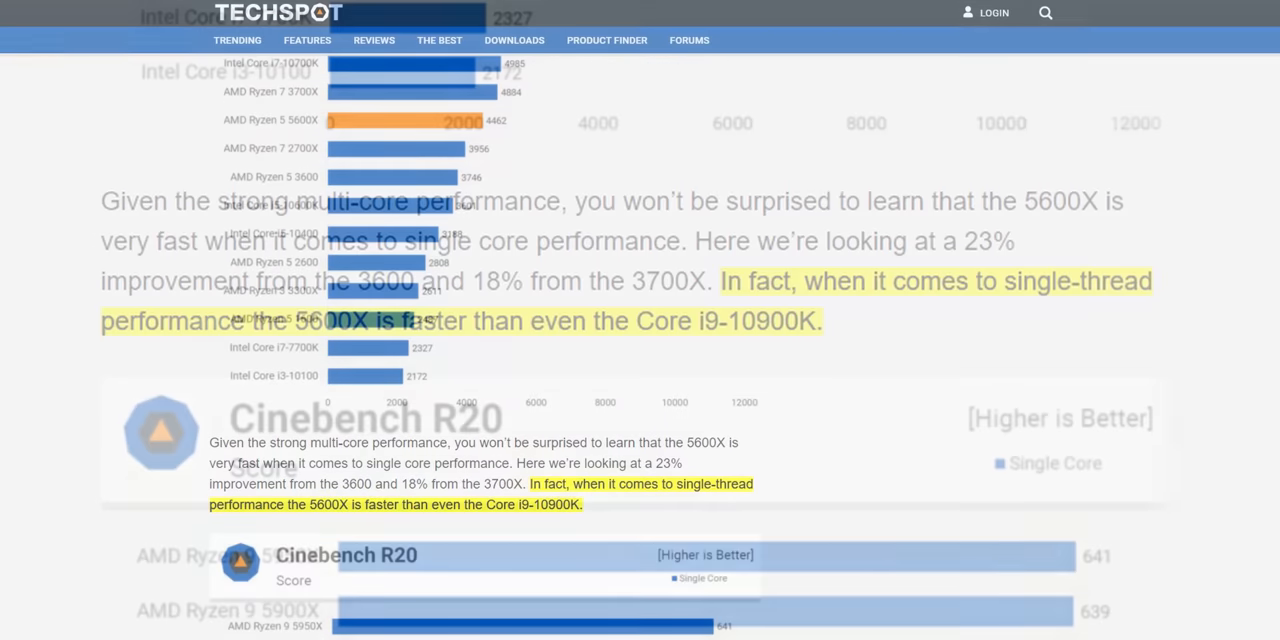
{"action": "scroll", "scroll_direction": "down", "scroll_amount": 3}
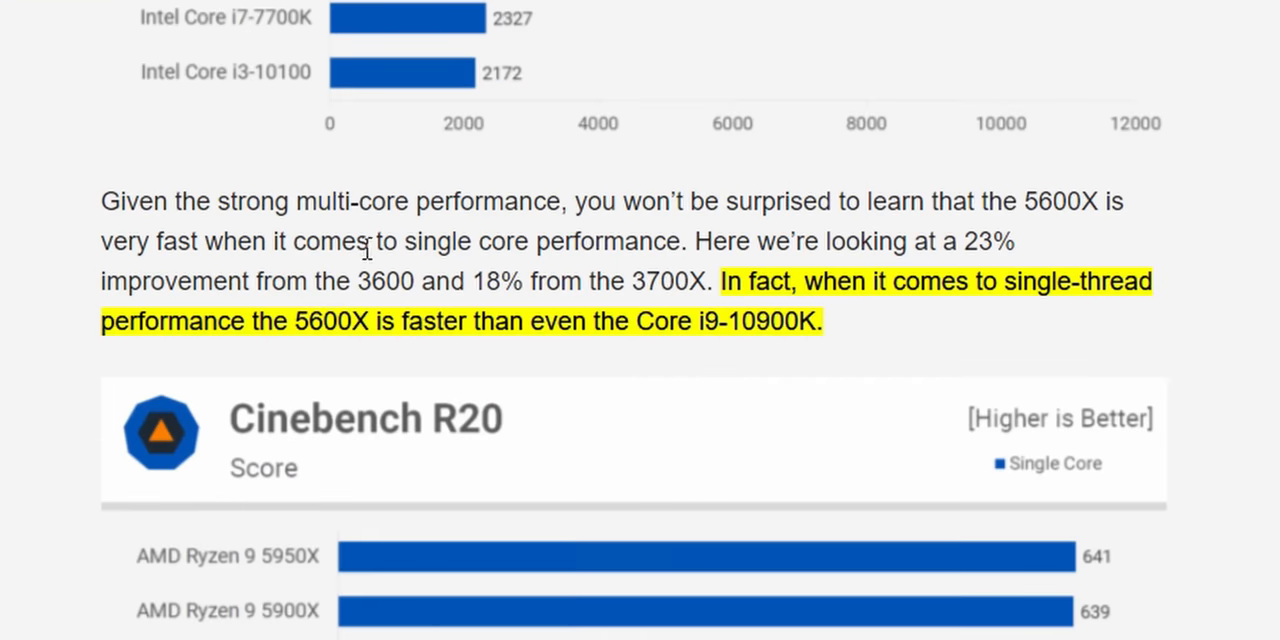